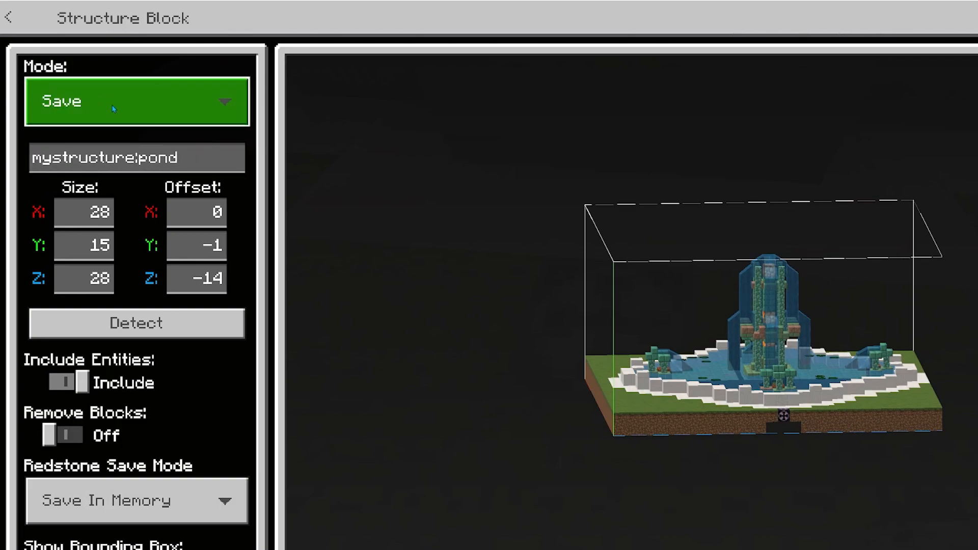
Fill in the Structure Block settings for the pond, naming it mystructure:pond.
{"action": "left_click", "coordinate": [135, 157]}
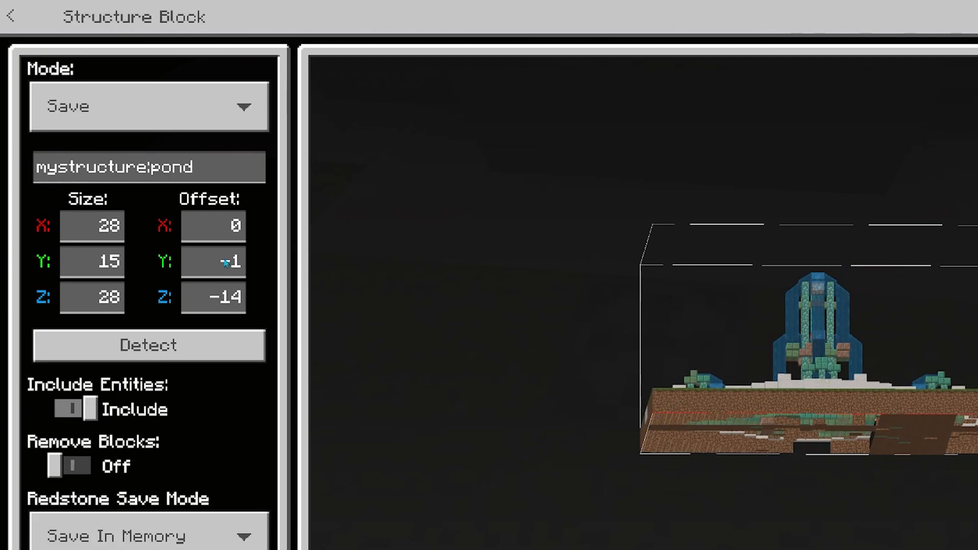
{"action": "left_click", "coordinate": [213, 262]}
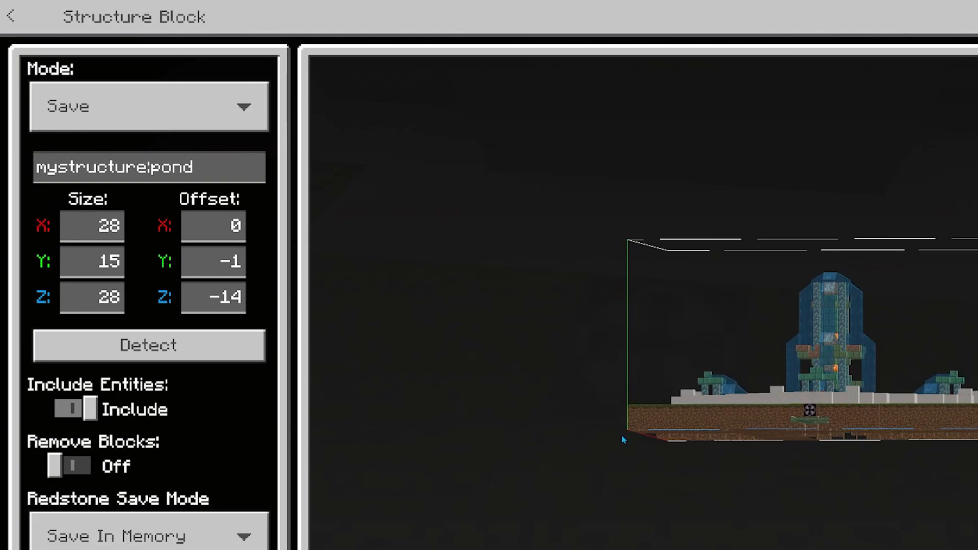
{"action": "left_click", "coordinate": [93, 227]}
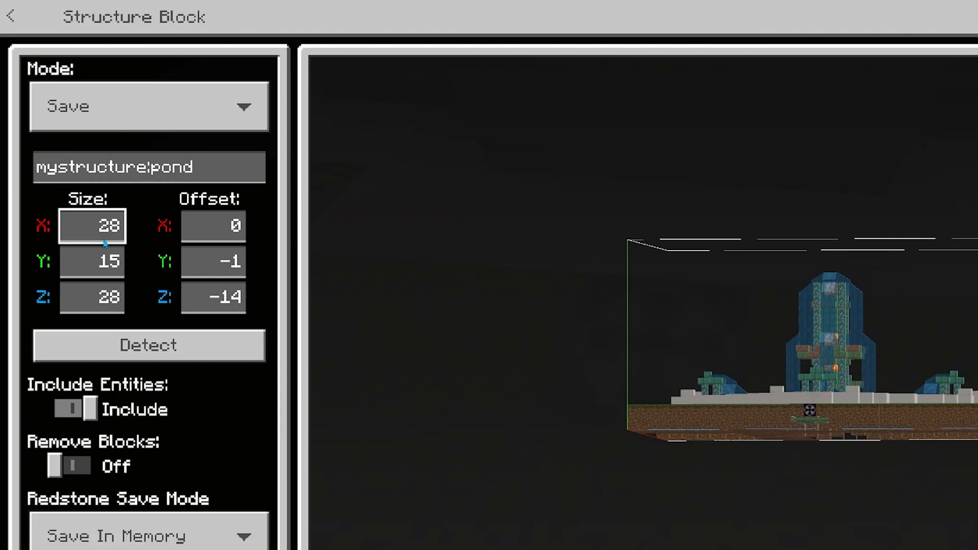
{"action": "left_click", "coordinate": [92, 296]}
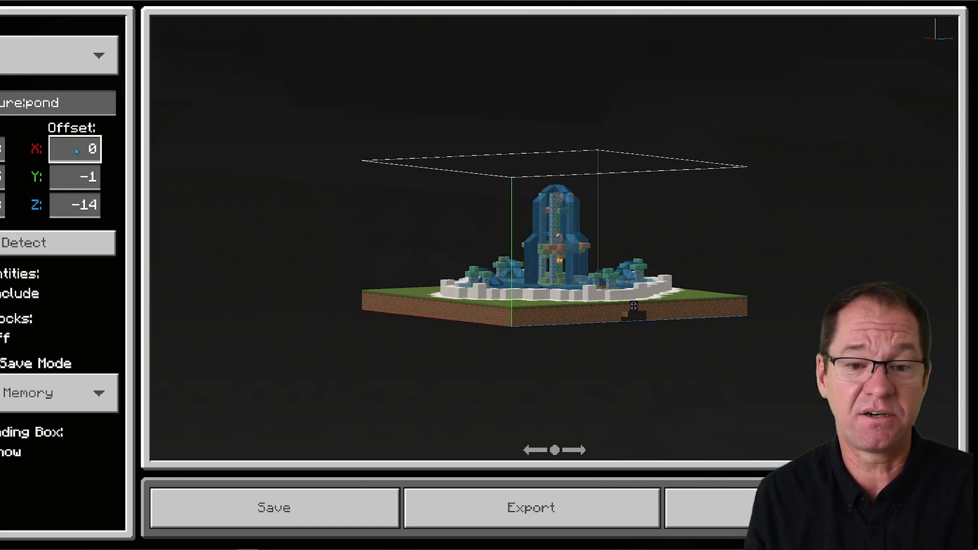
{"action": "left_click", "coordinate": [75, 177]}
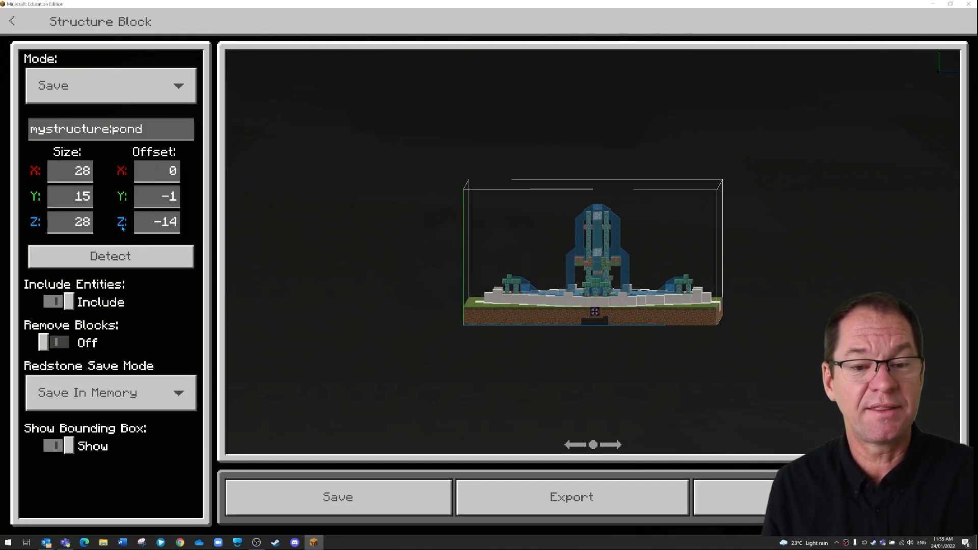
{"action": "mouse_move", "coordinate": [480, 245]}
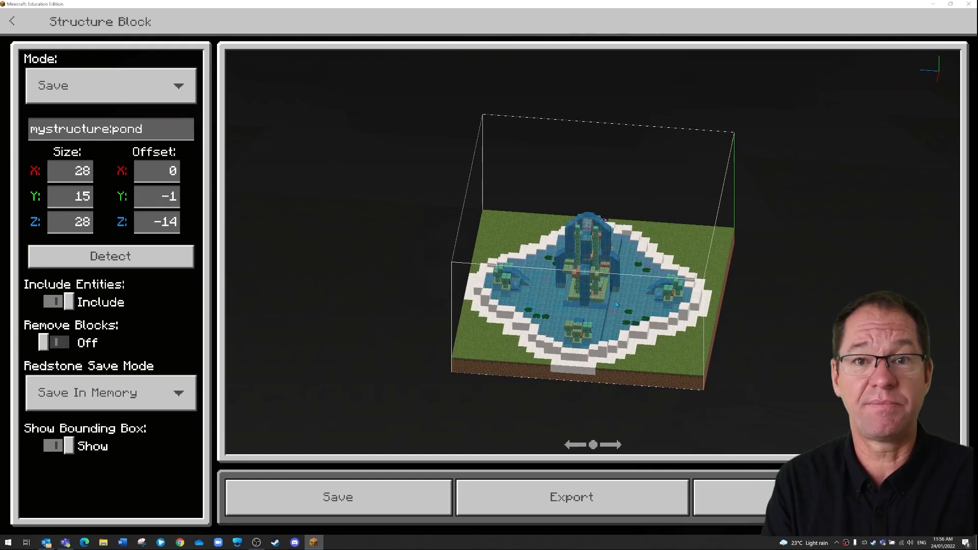
Store the pond structure in memory and leave the dialog for the flat world.
{"action": "left_click", "coordinate": [338, 496]}
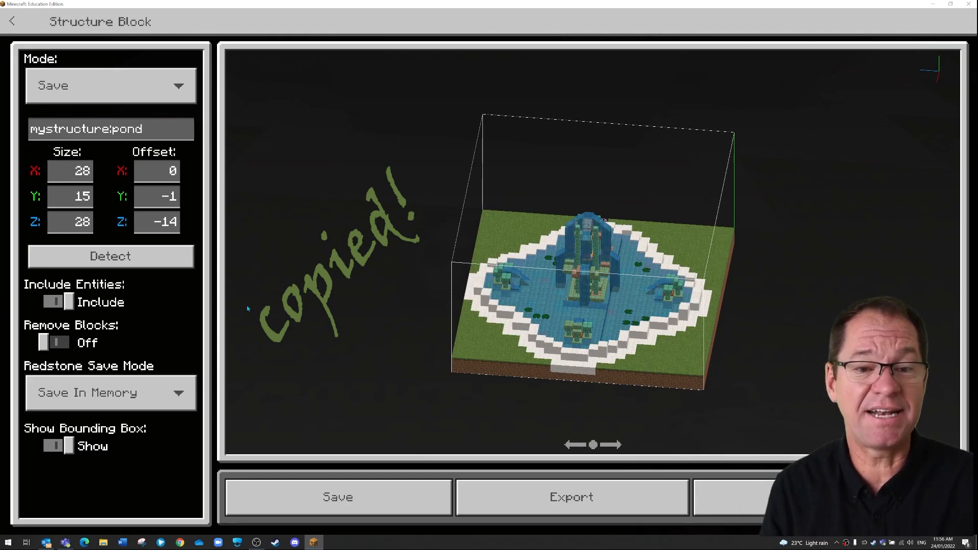
{"action": "left_click", "coordinate": [119, 129]}
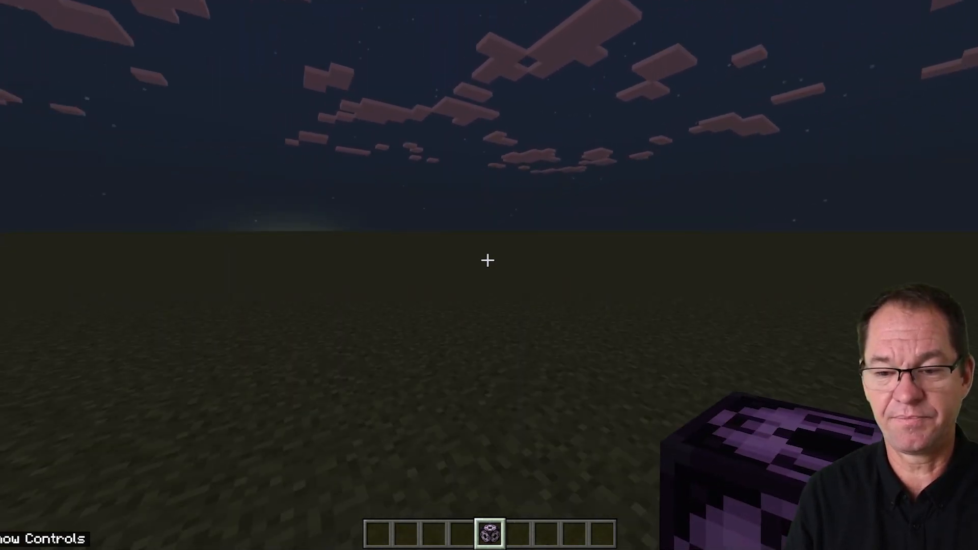
{"action": "mouse_move", "coordinate": [487, 262]}
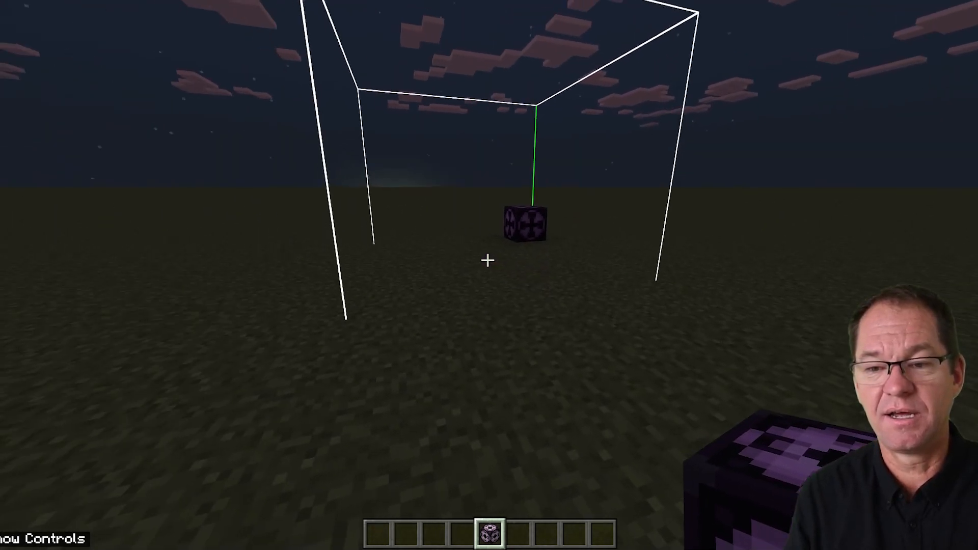
{"action": "mouse_move", "coordinate": [489, 261]}
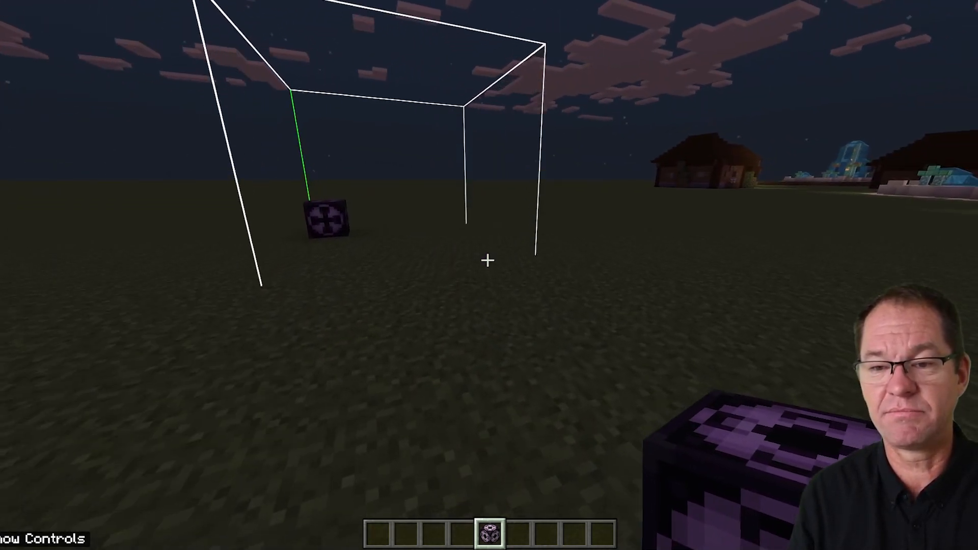
{"action": "mouse_move", "coordinate": [489, 261]}
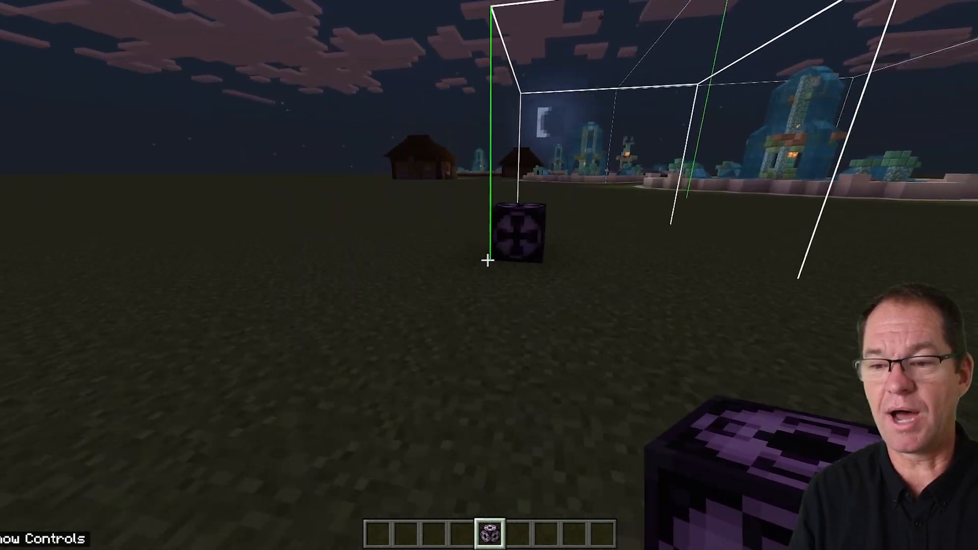
{"action": "mouse_move", "coordinate": [489, 250]}
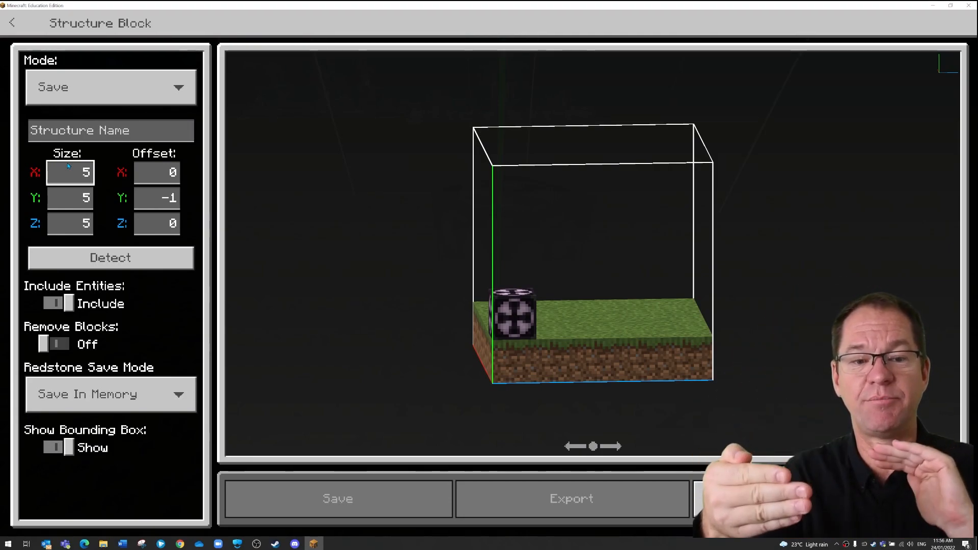
Switch the block to Load mode and enter the structure name mystructure:pond.
{"action": "left_click", "coordinate": [110, 87]}
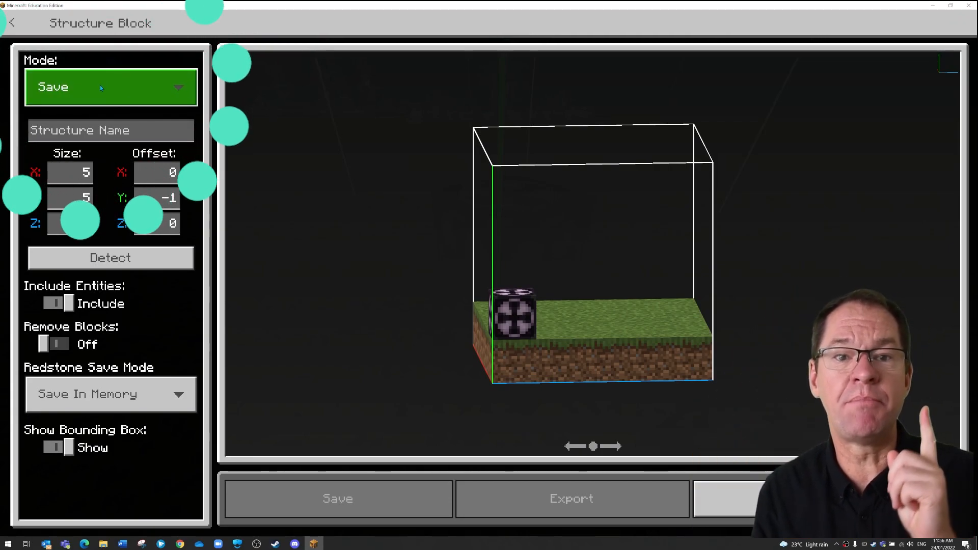
{"action": "left_click", "coordinate": [110, 87]}
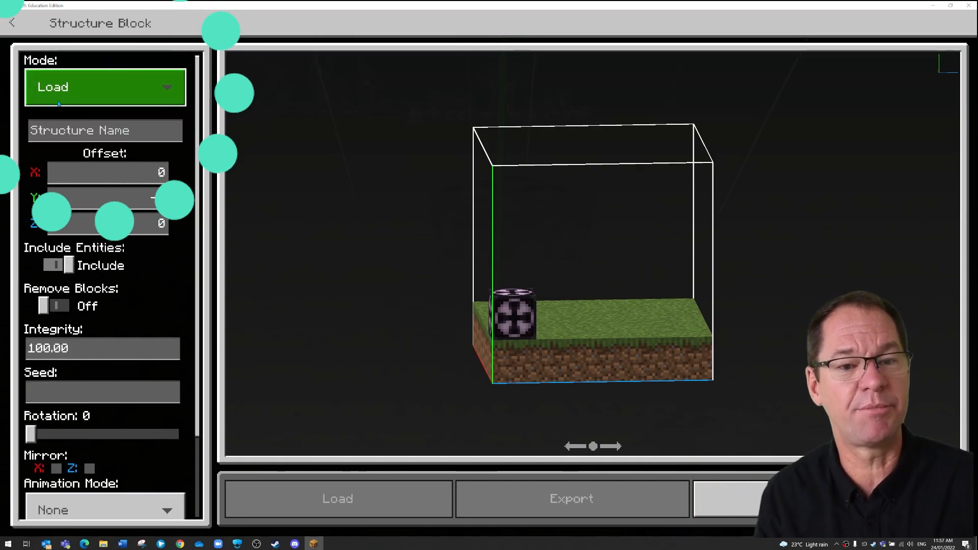
{"action": "left_click", "coordinate": [104, 130]}
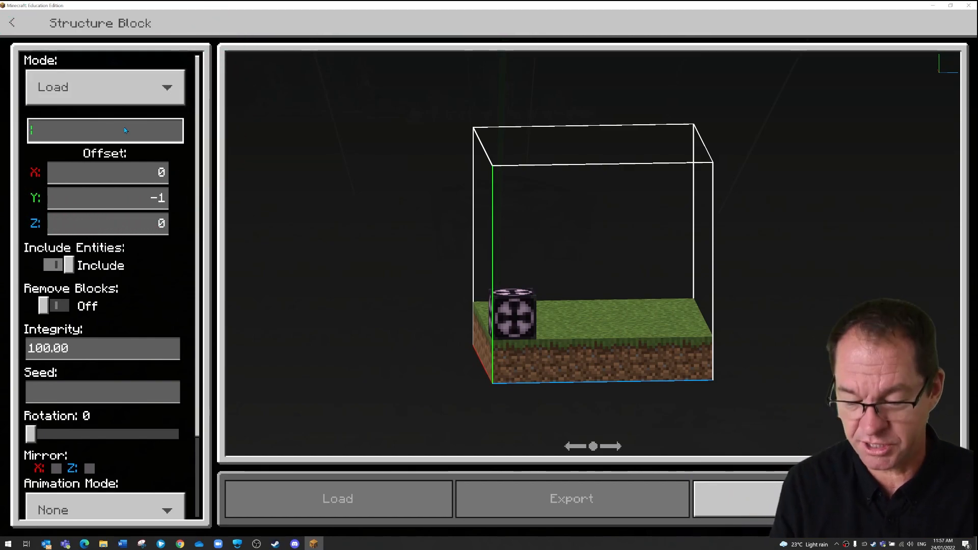
{"action": "type", "text": "mystructure:pond"}
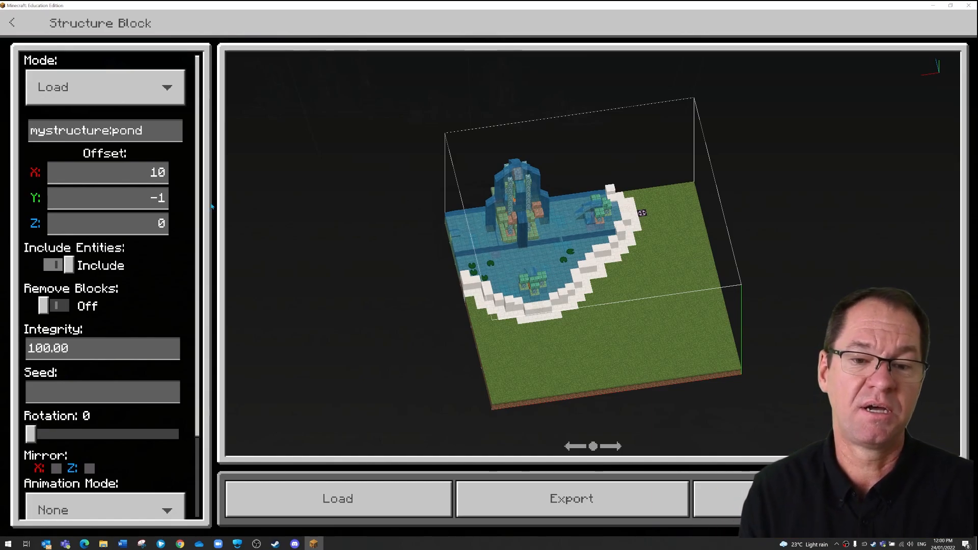
Change the pond copy's X offset from 10 to 0.
{"action": "left_click", "coordinate": [106, 172]}
{"action": "type", "text": "0"}
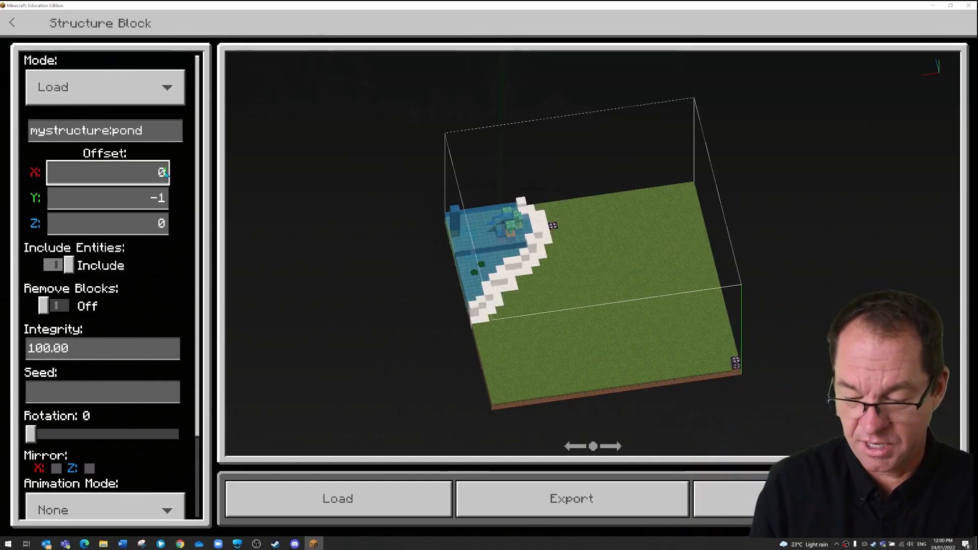
Step the X offset through -1, -3 and -10 and commit it at -12.
{"action": "left_click", "coordinate": [107, 172]}
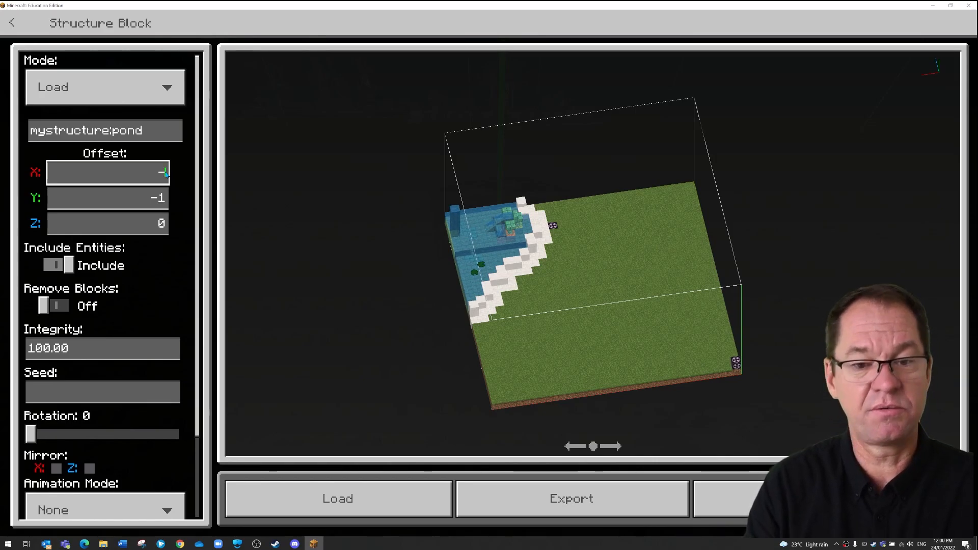
{"action": "type", "text": "-1"}
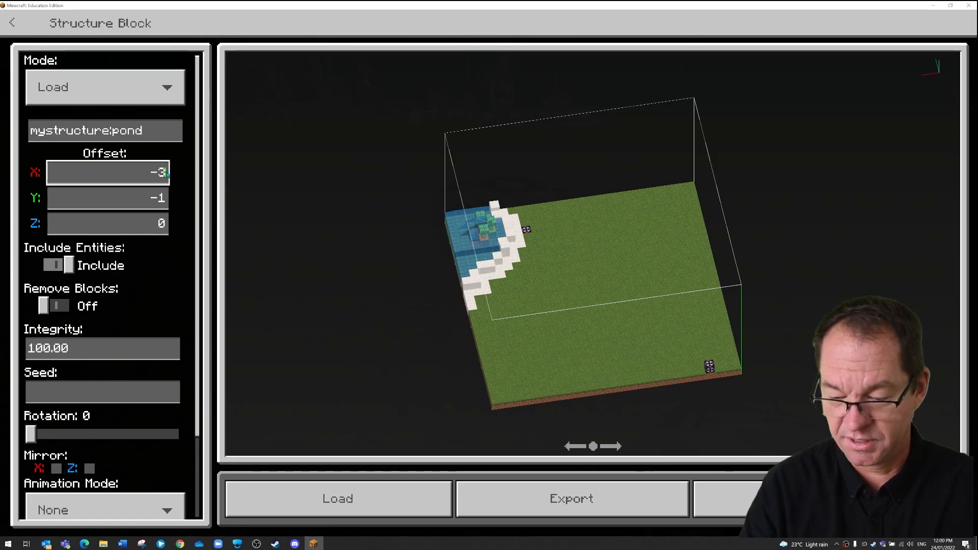
{"action": "left_click", "coordinate": [108, 173]}
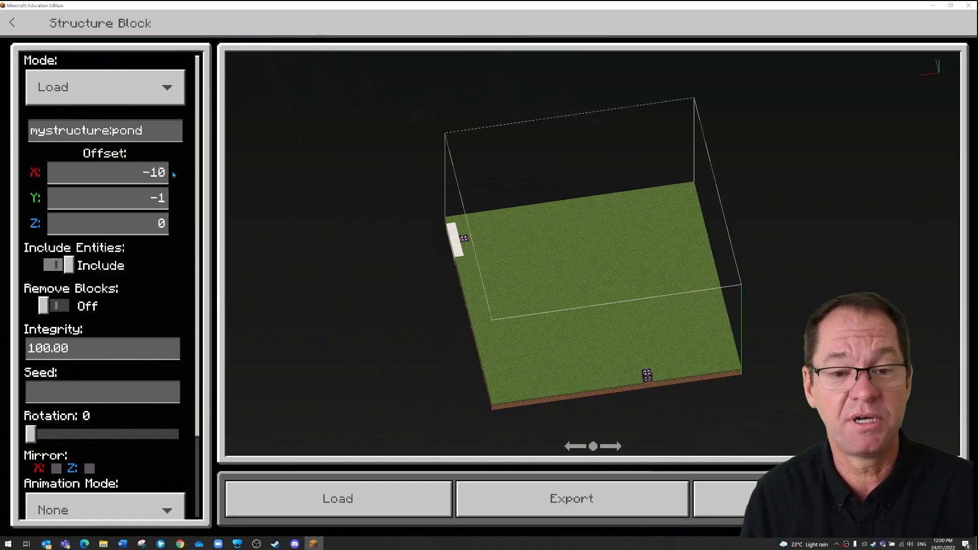
{"action": "left_click", "coordinate": [107, 172]}
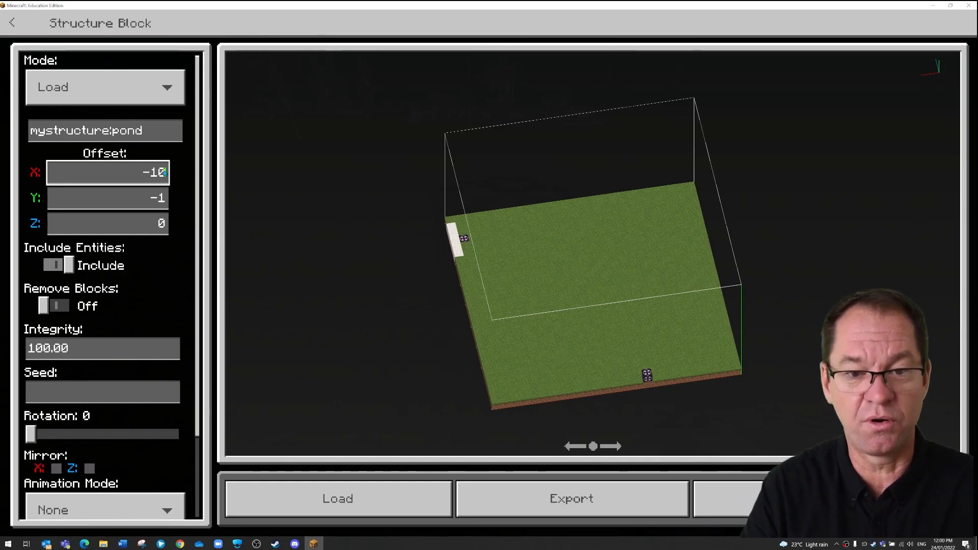
{"action": "left_click", "coordinate": [106, 172]}
{"action": "type", "text": "-12"}
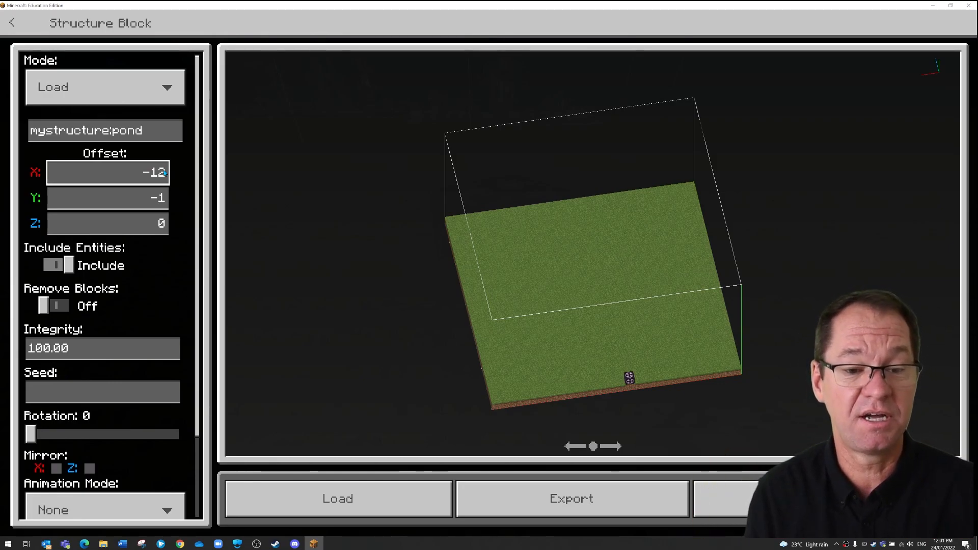
{"action": "left_click", "coordinate": [55, 304]}
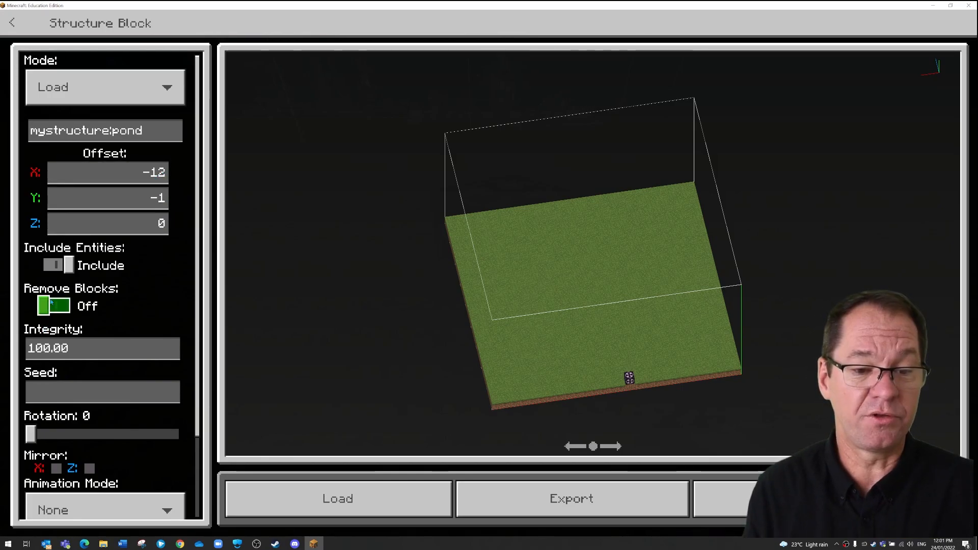
{"action": "left_click", "coordinate": [54, 305]}
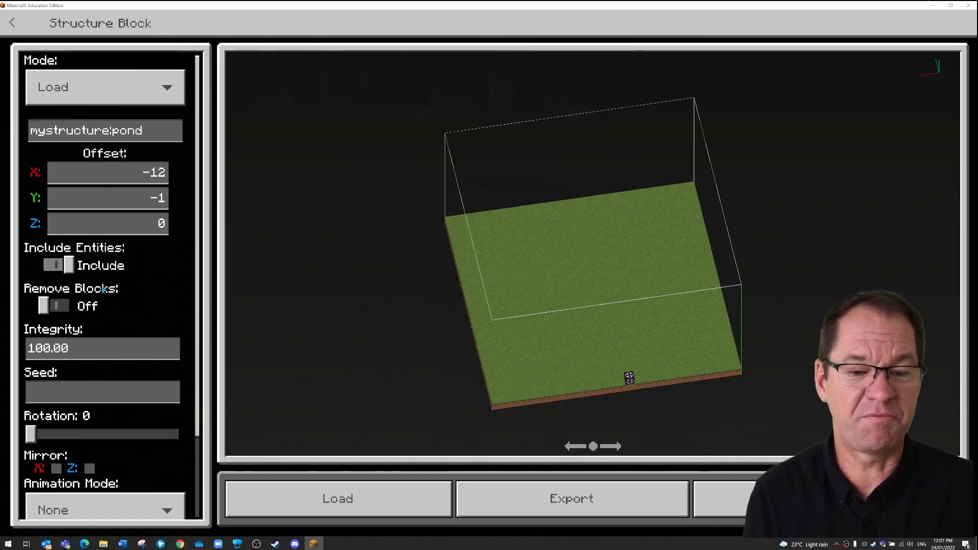
{"action": "left_click", "coordinate": [55, 305]}
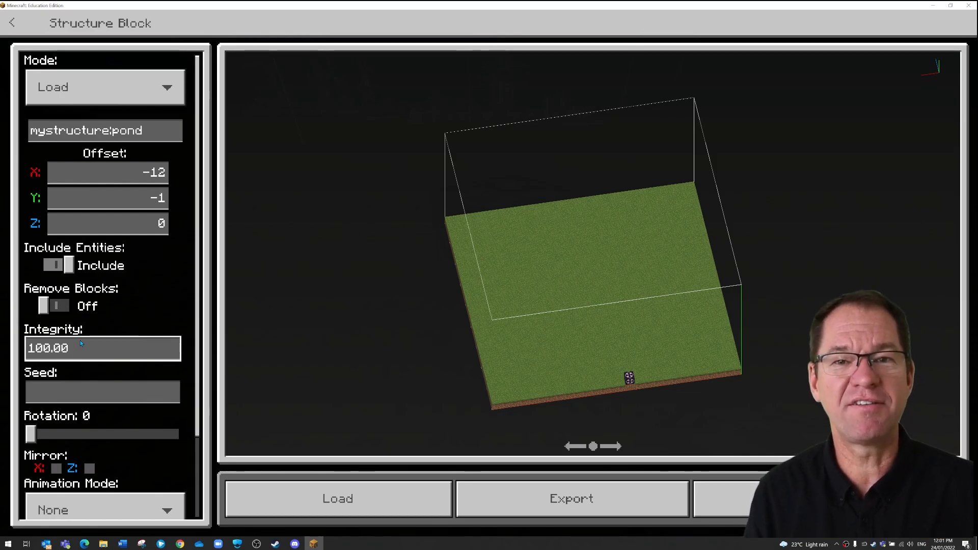
{"action": "scroll", "scroll_direction": "down", "scroll_amount": 3}
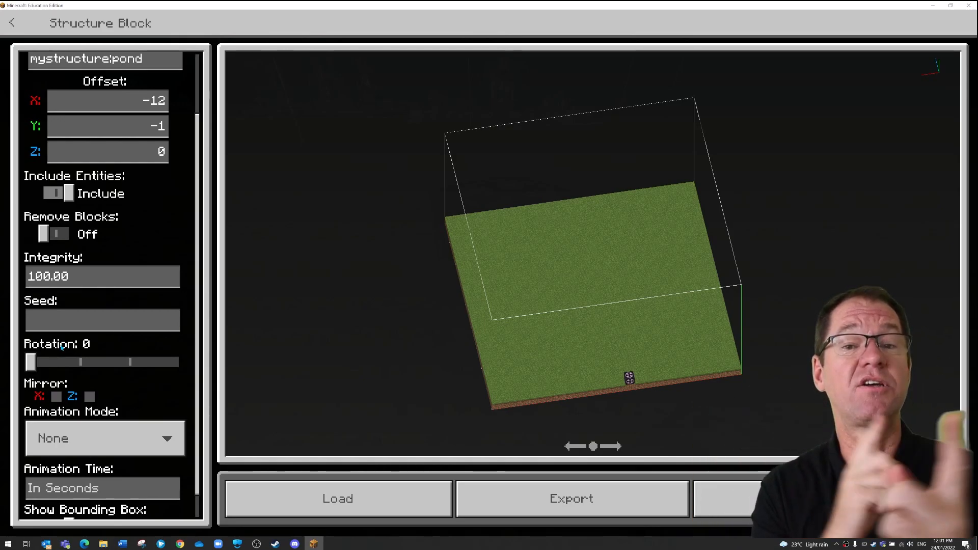
Review the Mirror, Seed and Animation options, then load the pond copy onto the grass.
{"action": "left_click", "coordinate": [31, 361]}
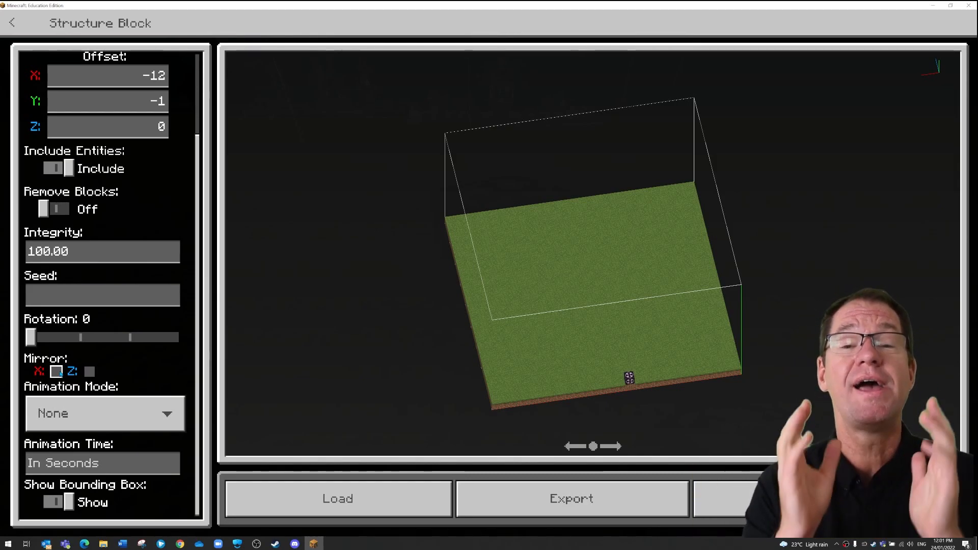
{"action": "left_click", "coordinate": [55, 371]}
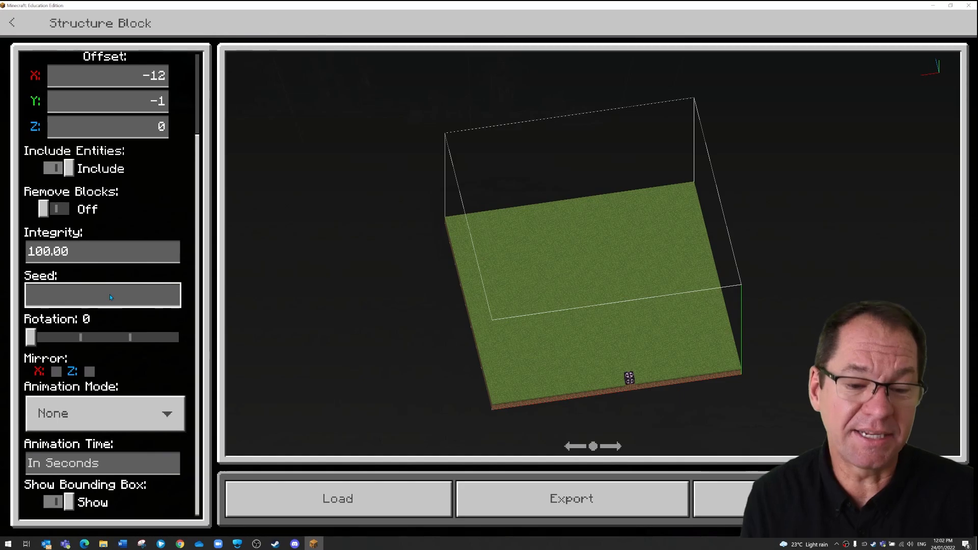
{"action": "left_click", "coordinate": [338, 498]}
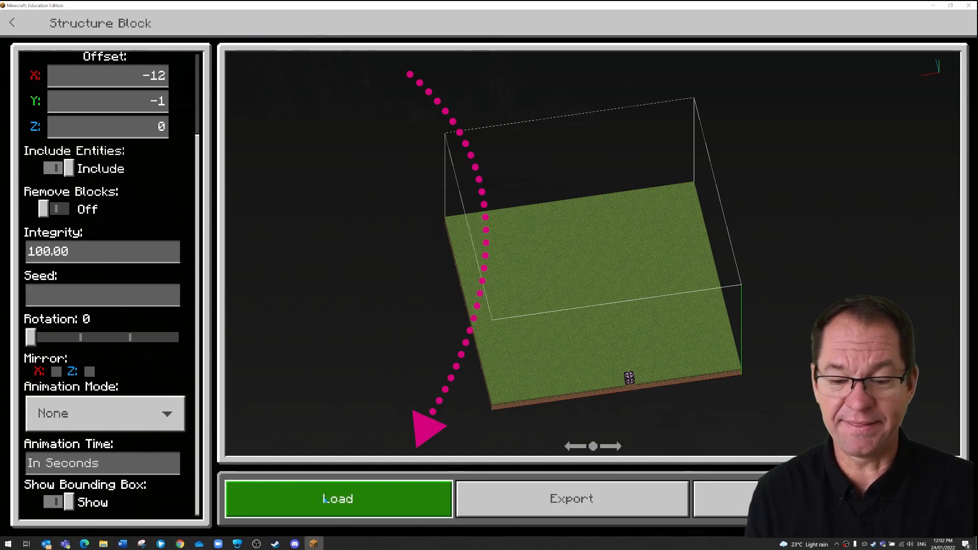
{"action": "left_click", "coordinate": [337, 498]}
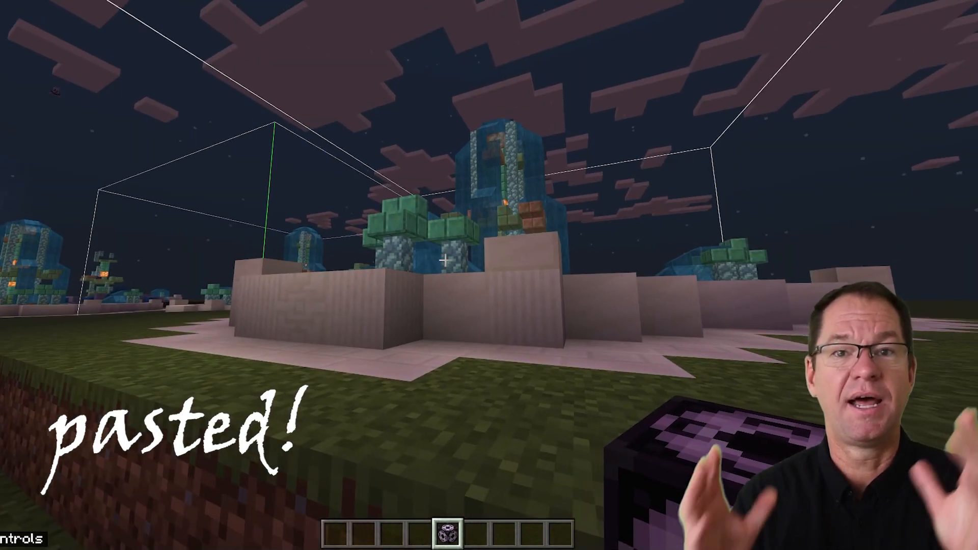